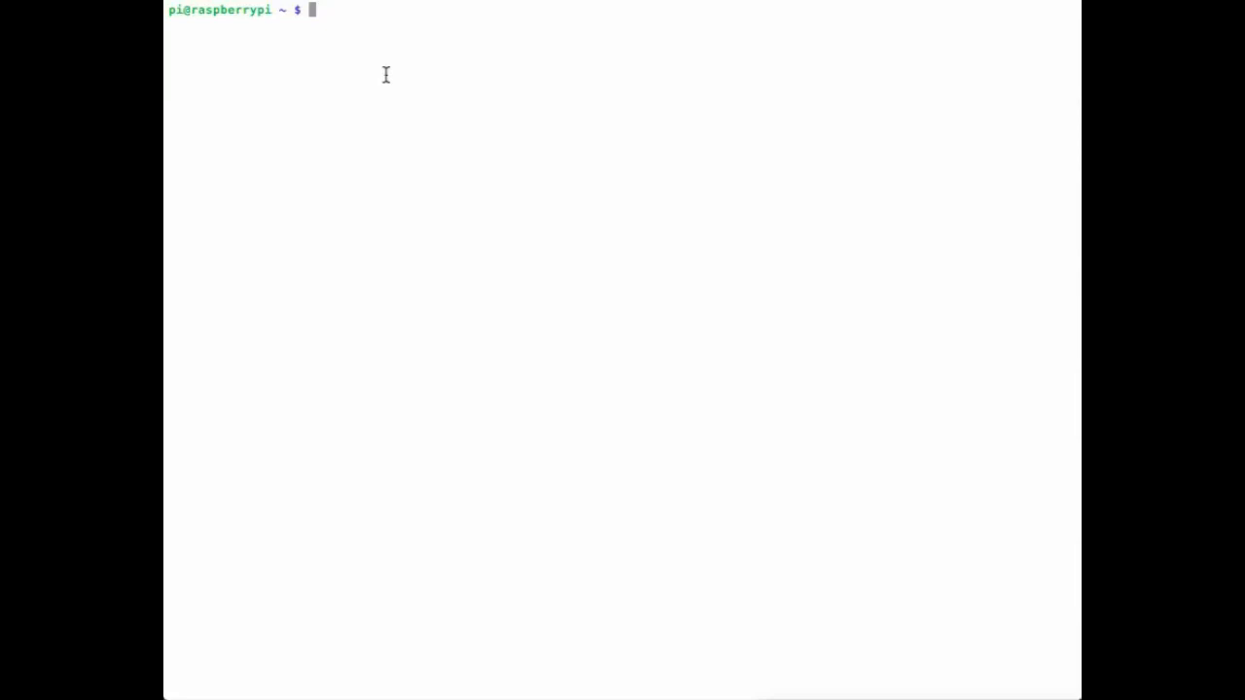
Install the ckermit package with 'sudo apt-get install ckermit'
text(sudo)
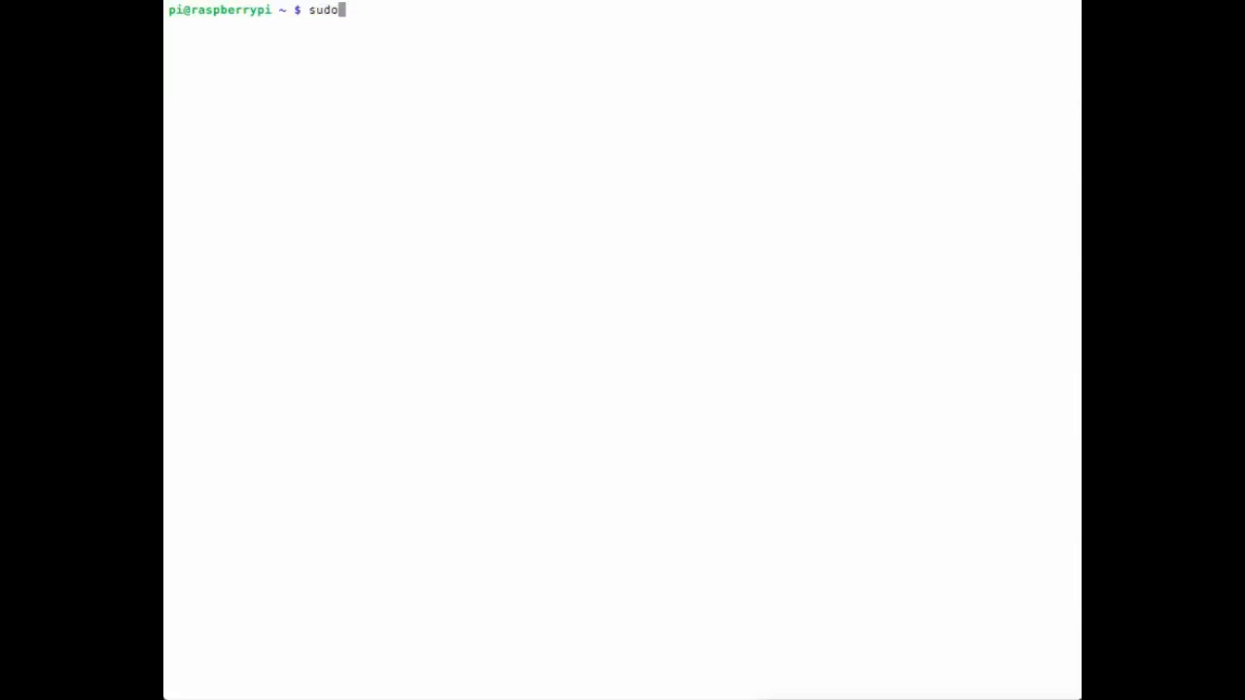
text(apt)
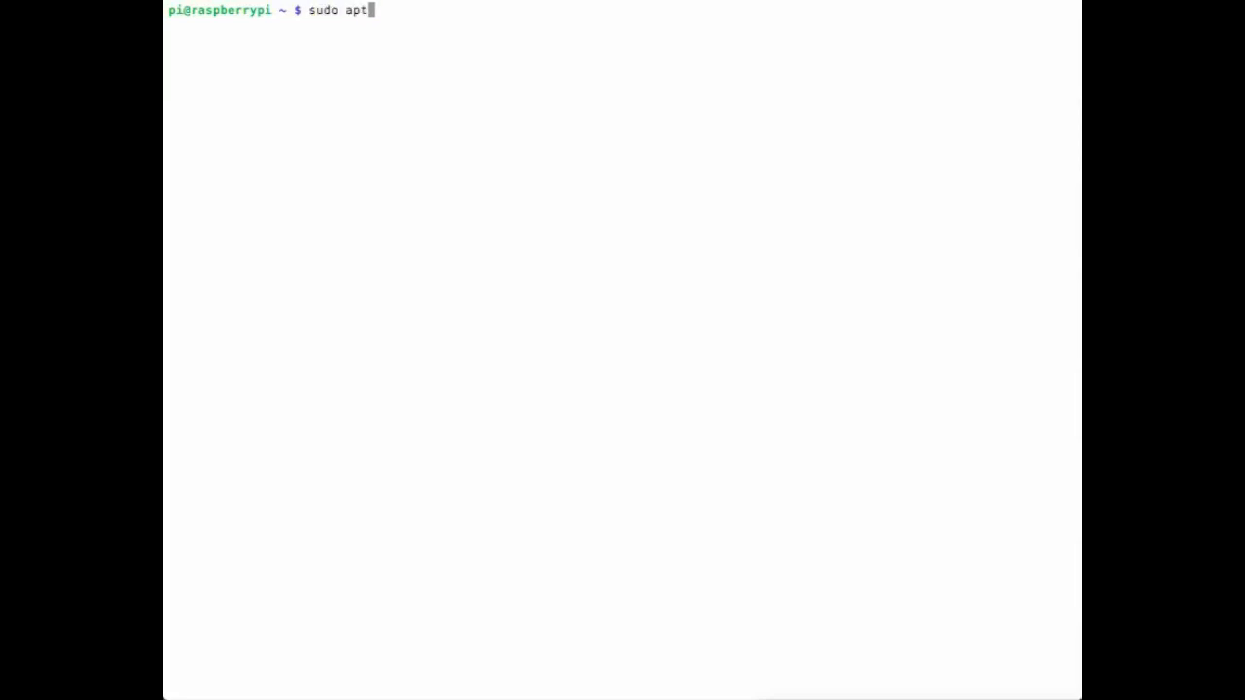
text(-get)
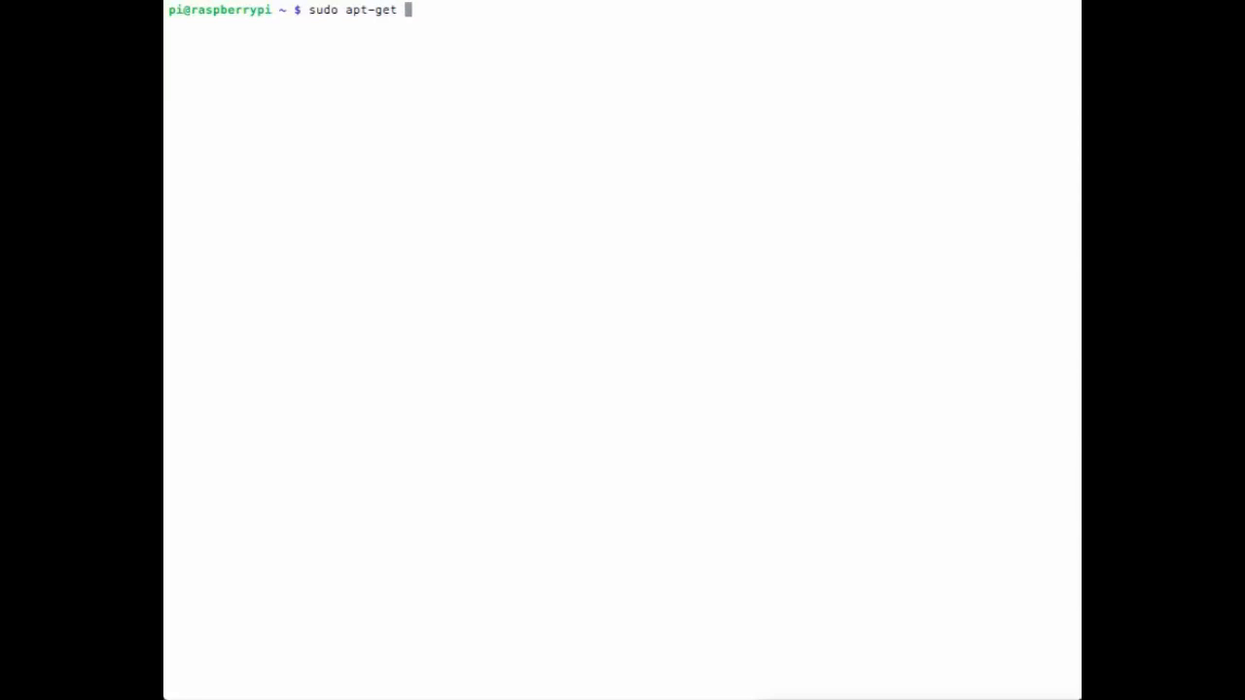
text(install)
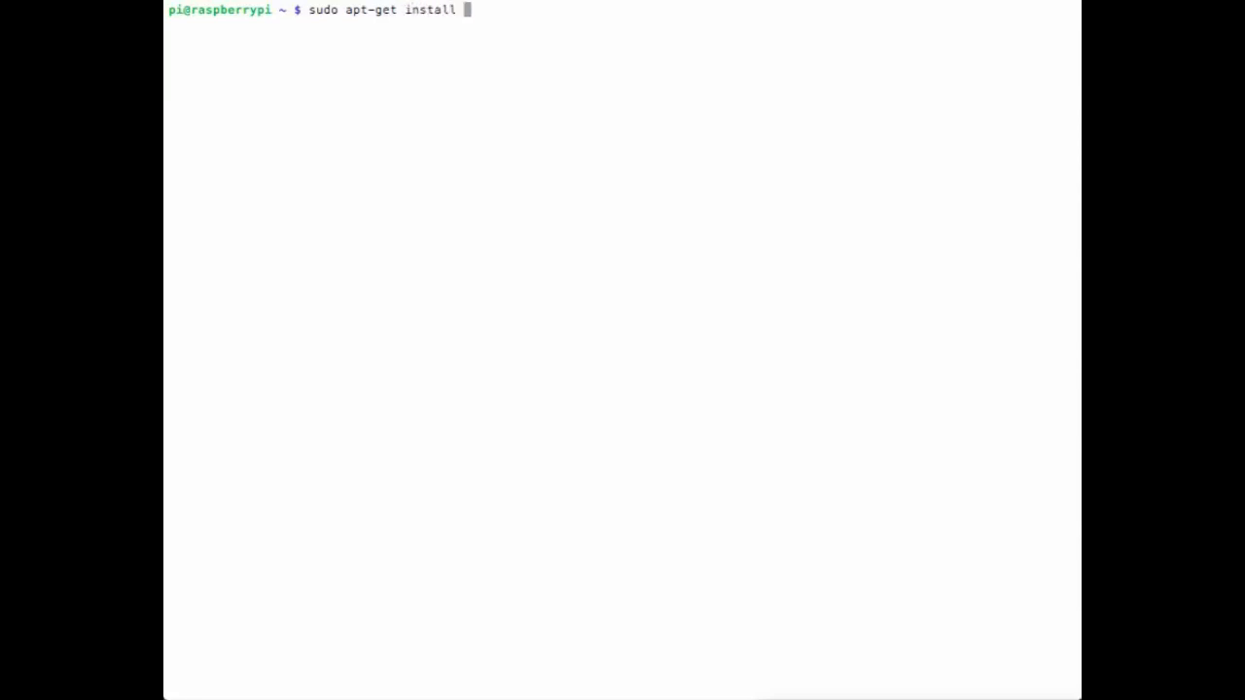
text(ckermit)
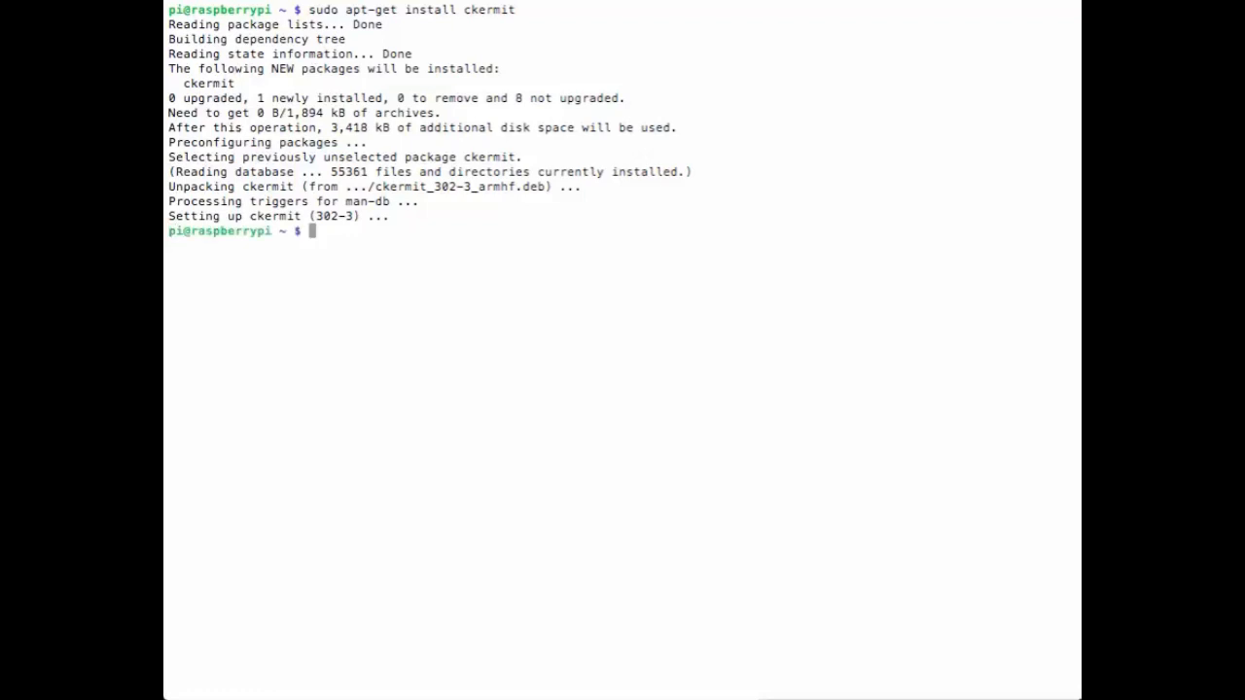
List USB devices with lsusb to confirm the Prolific PL2303 adapter is present
text(lsus)
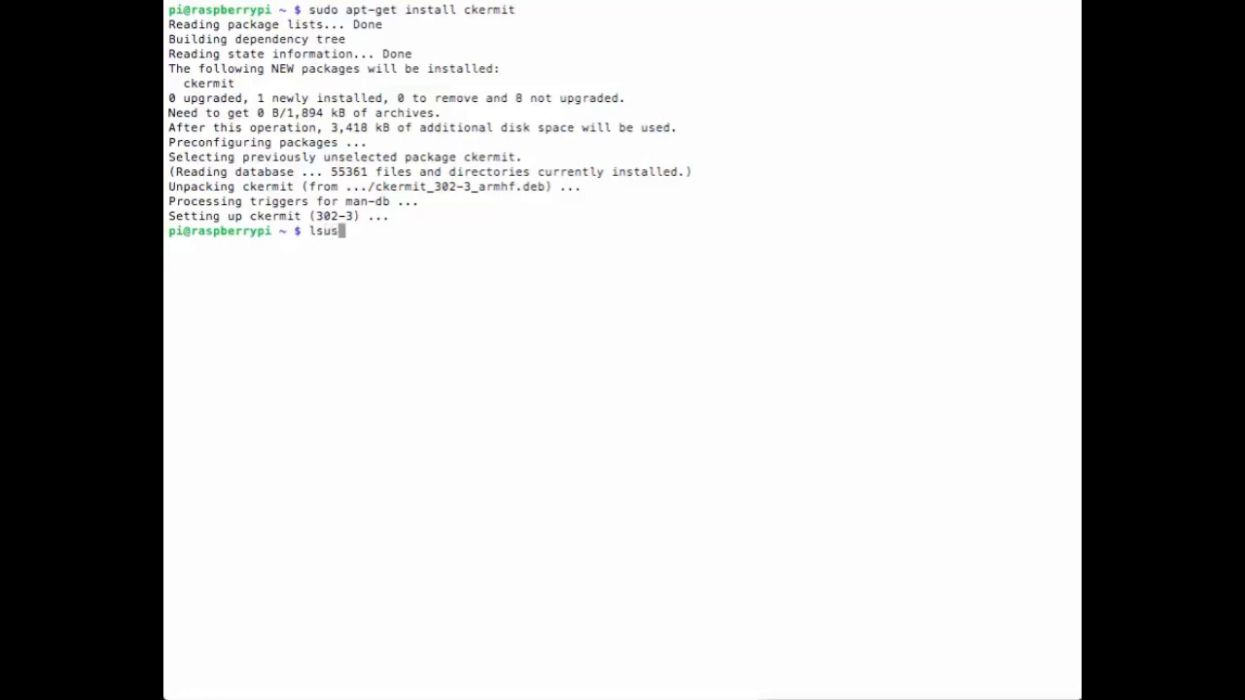
text(b)
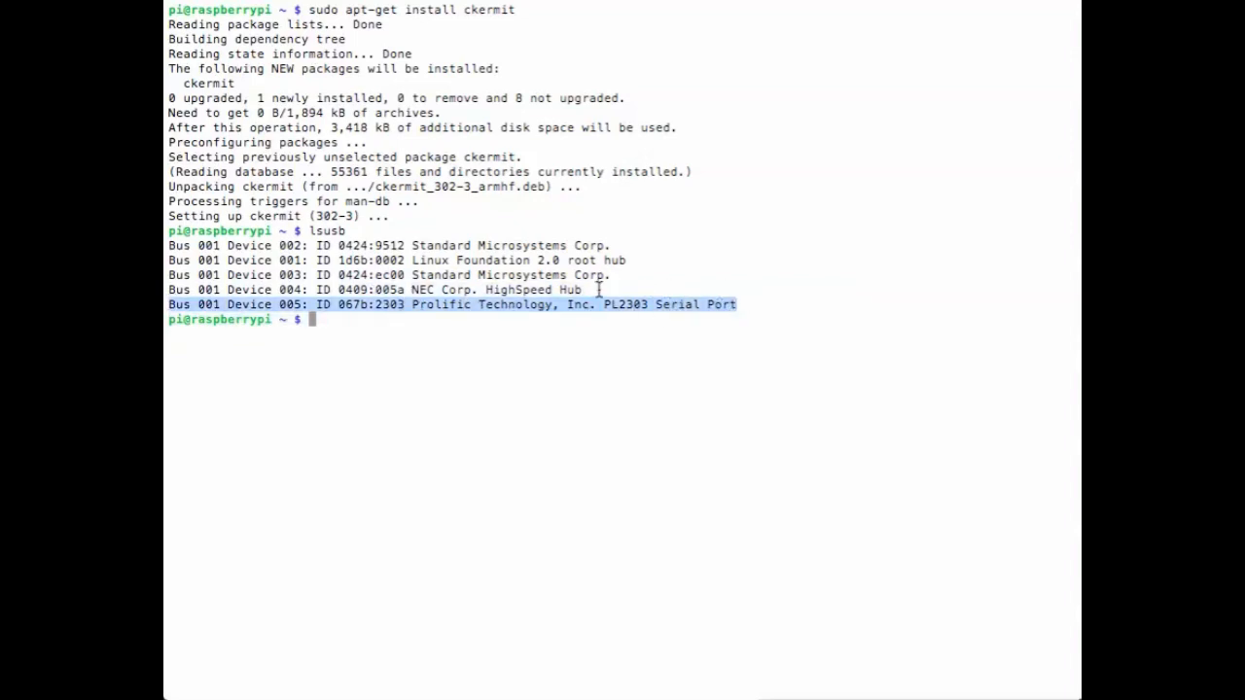
mouse_move(382, 329)
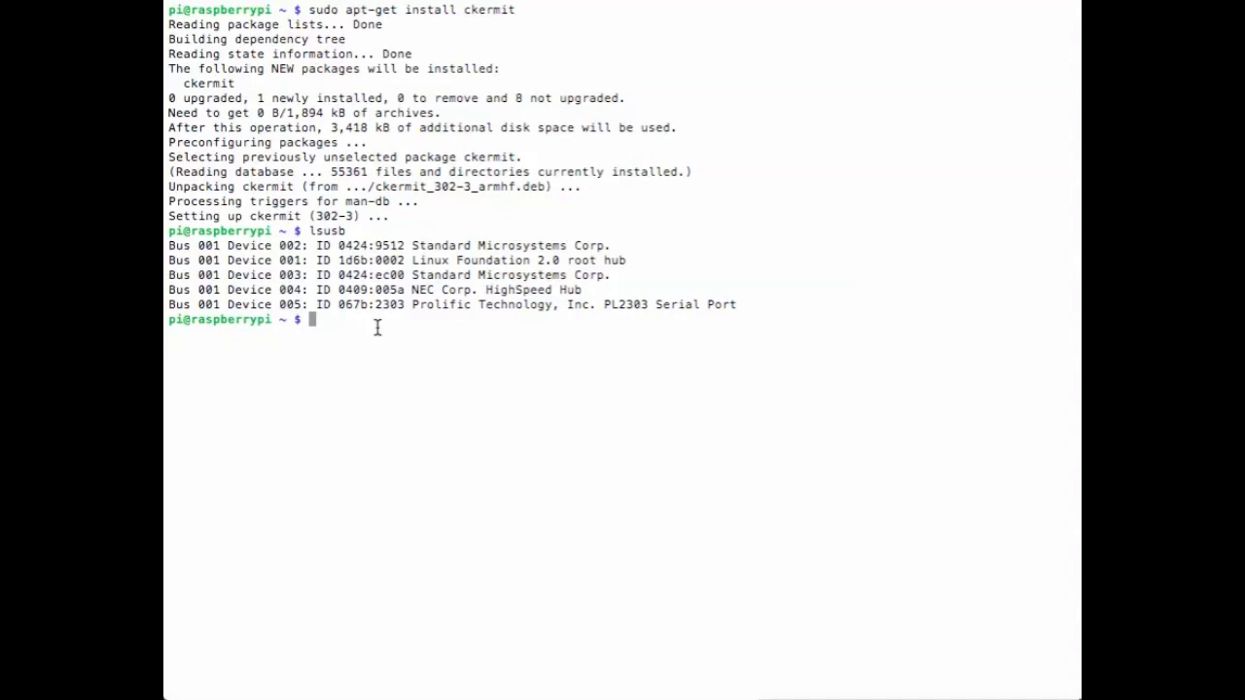
Filter dmesg for 2303 and select the ttyUSB0 device name in the output
text(dmesg |)
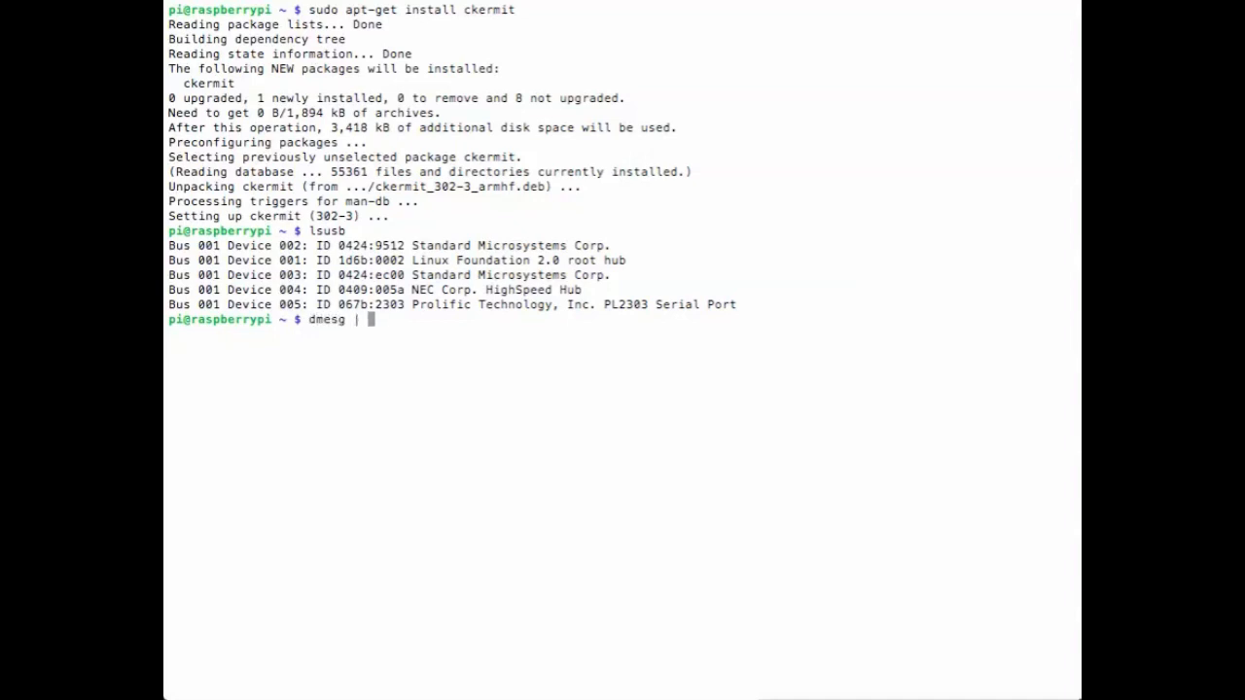
text(grep)
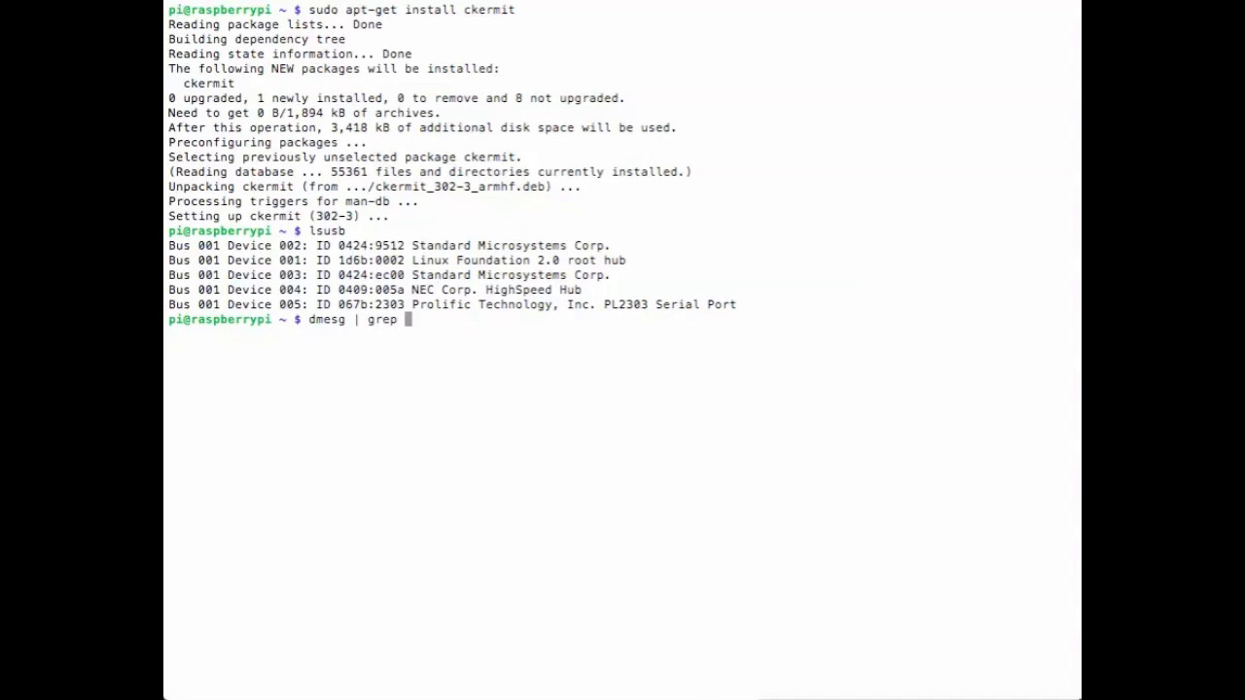
text(2303)
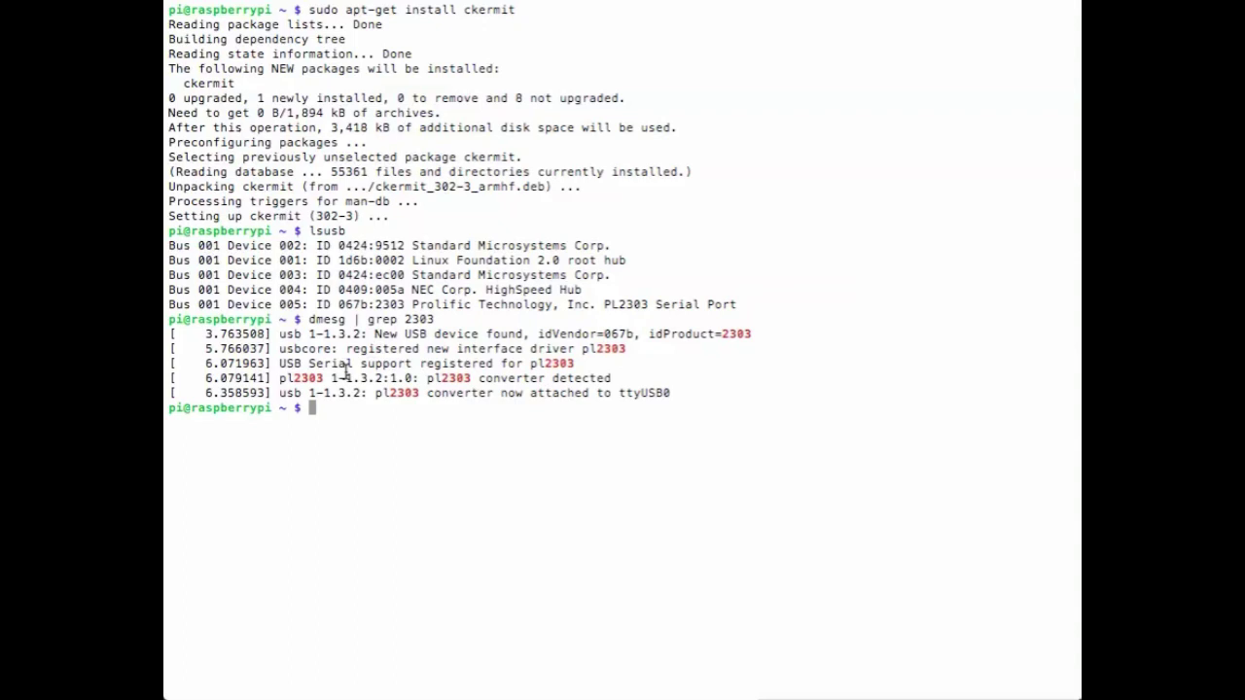
mouse_move(678, 378)
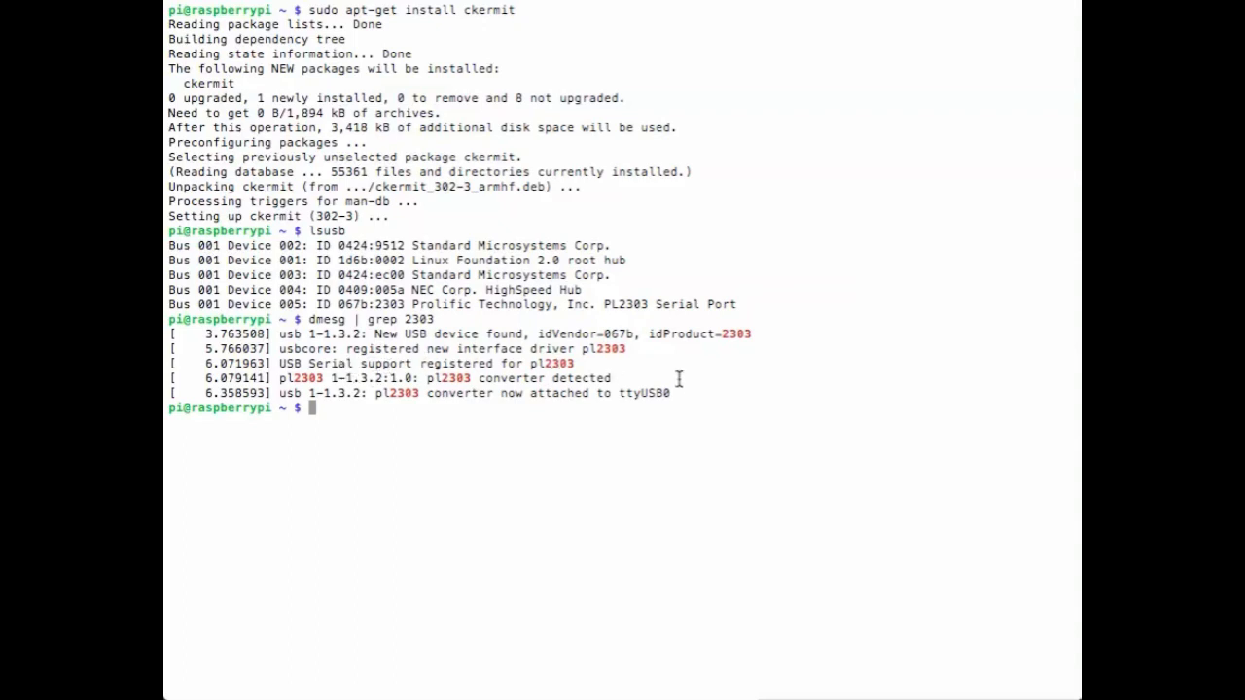
double_click(639, 393)
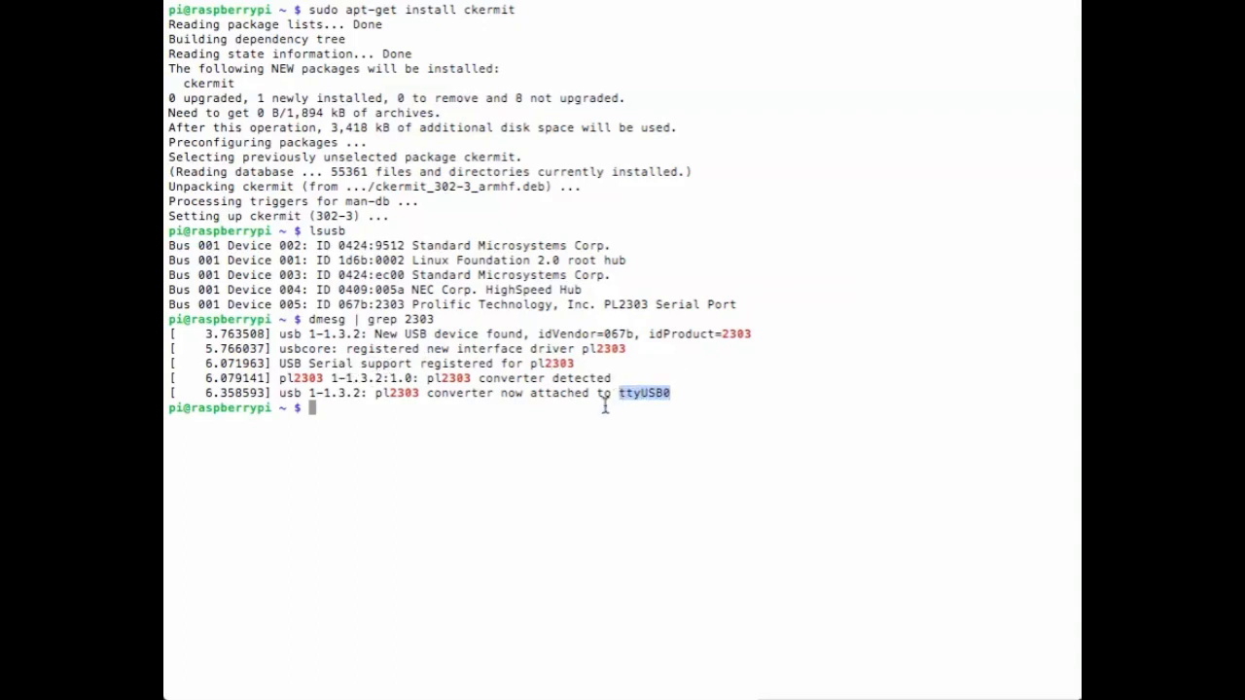
mouse_move(482, 444)
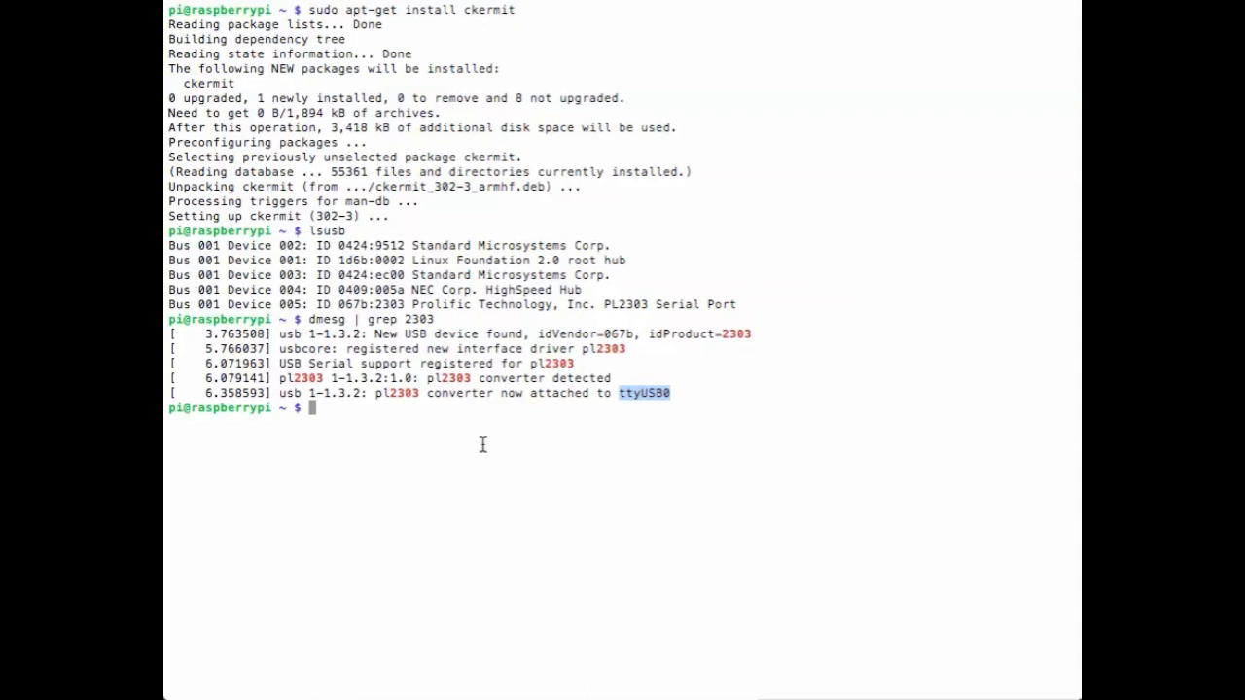
mouse_move(399, 427)
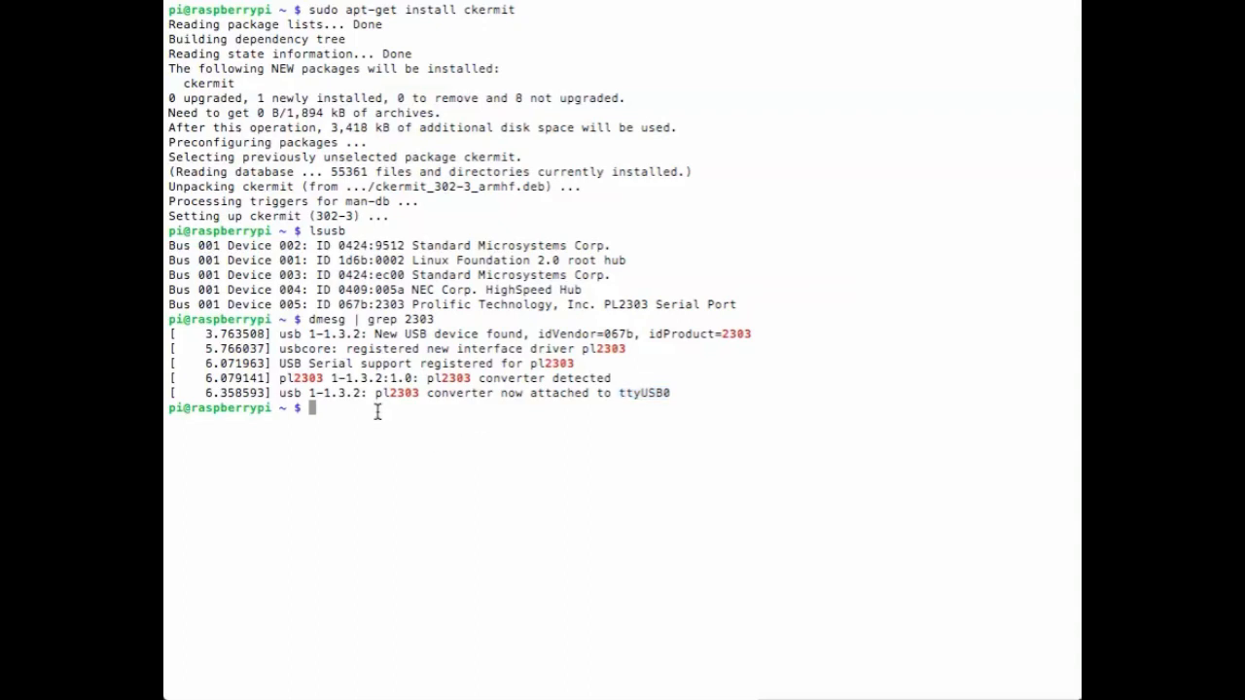
Start C-Kermit on the serial line with 'kermit -l /dev/ttyUSB0'
text(kermit)
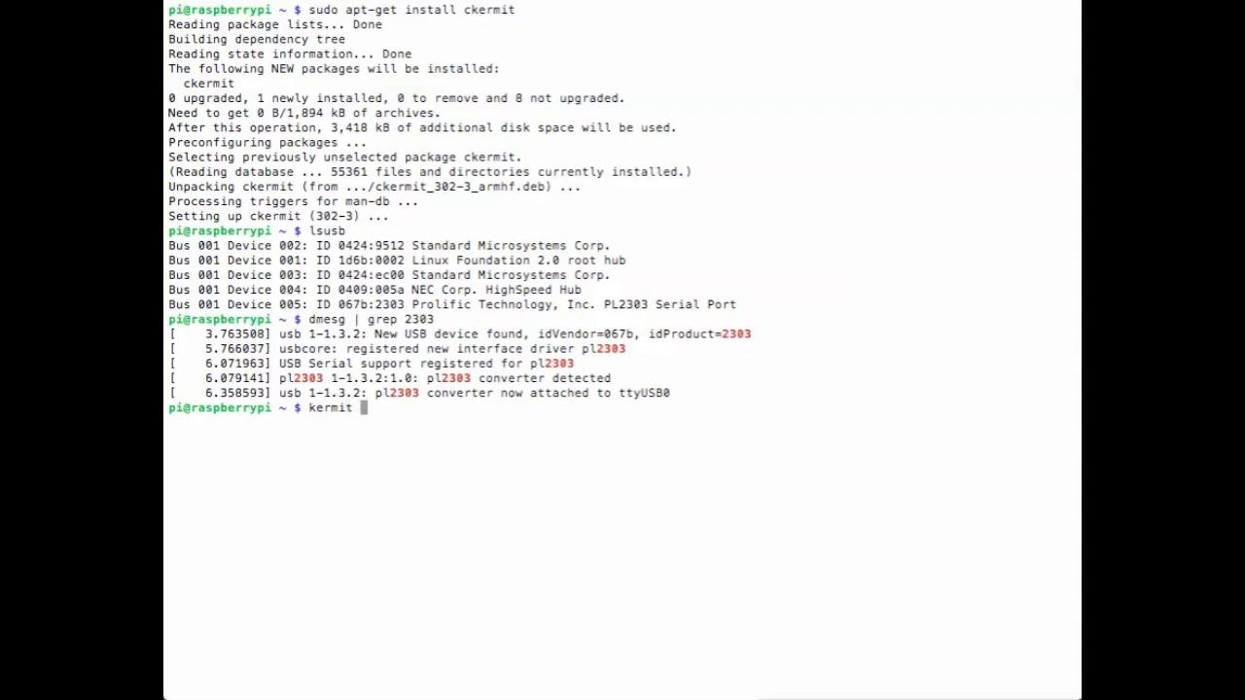
text(-l /)
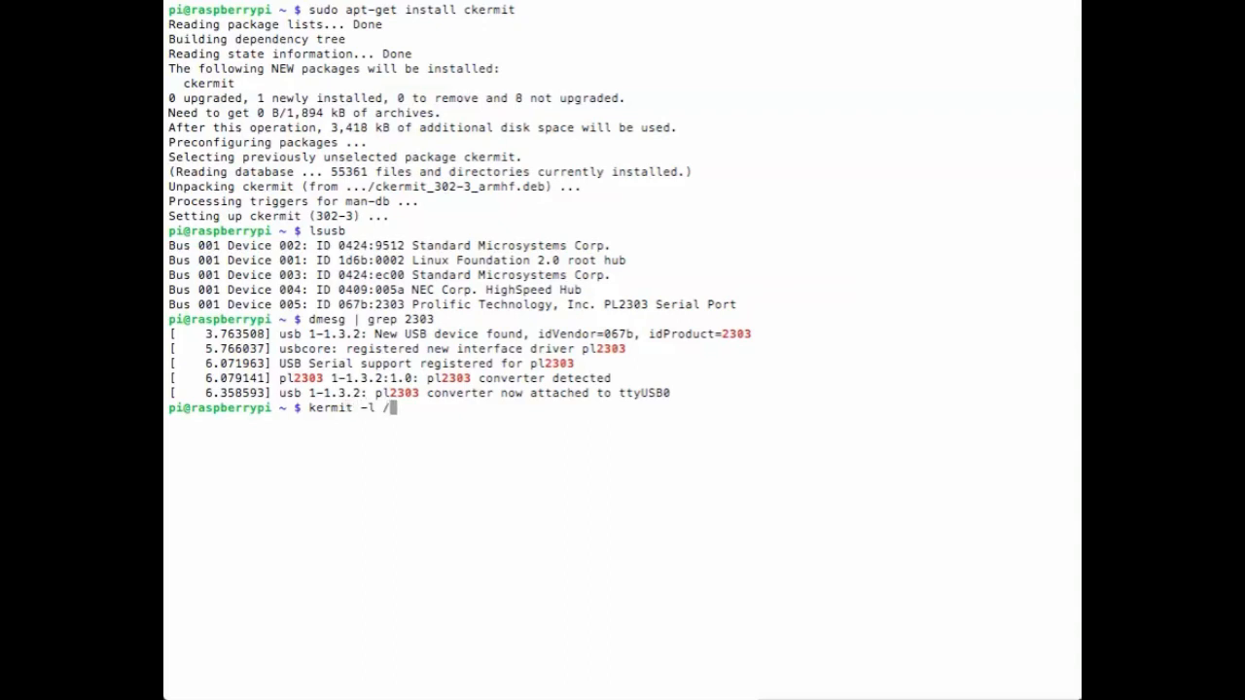
text(dev/ttyUSB0)
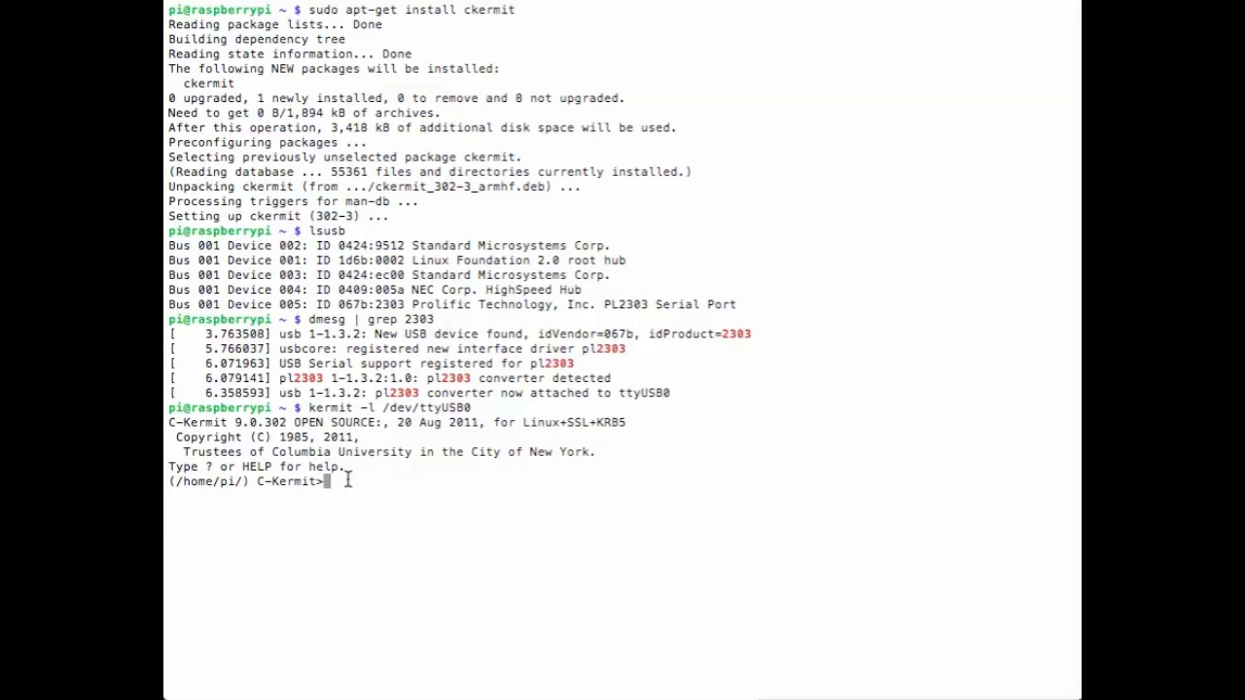
Turn carrier-watch off and connect to /dev/ttyUSB0 at 9600 baud
text(connect)
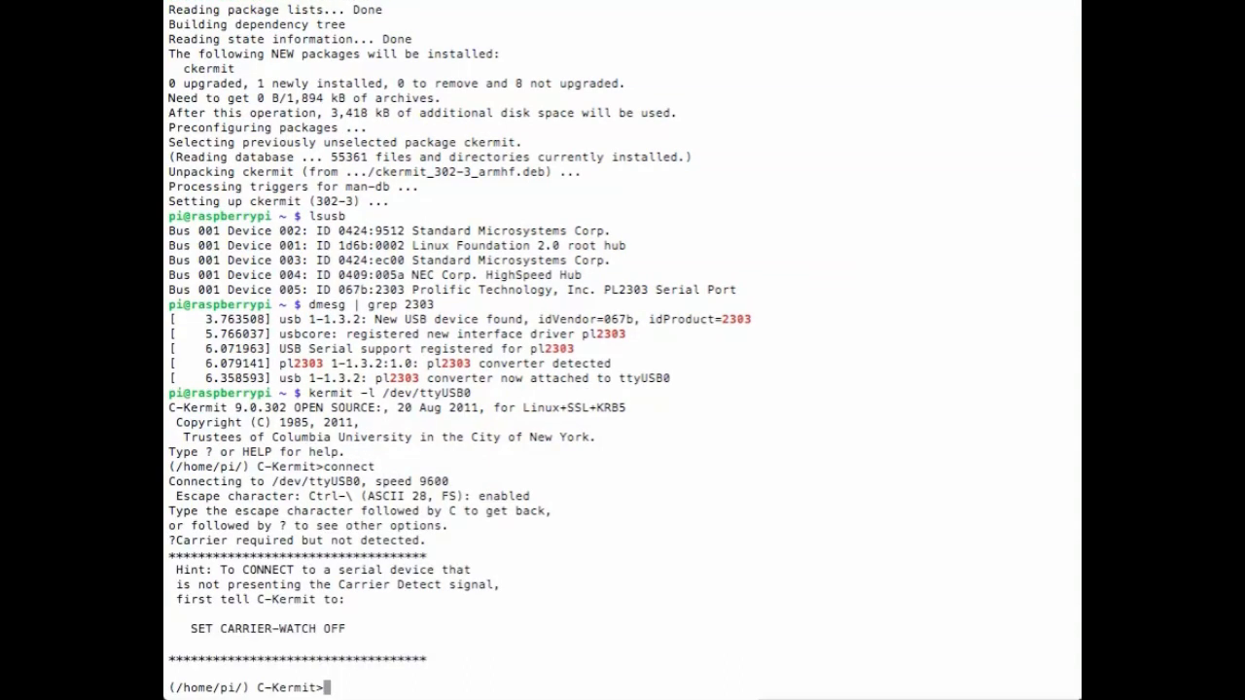
text(set car)
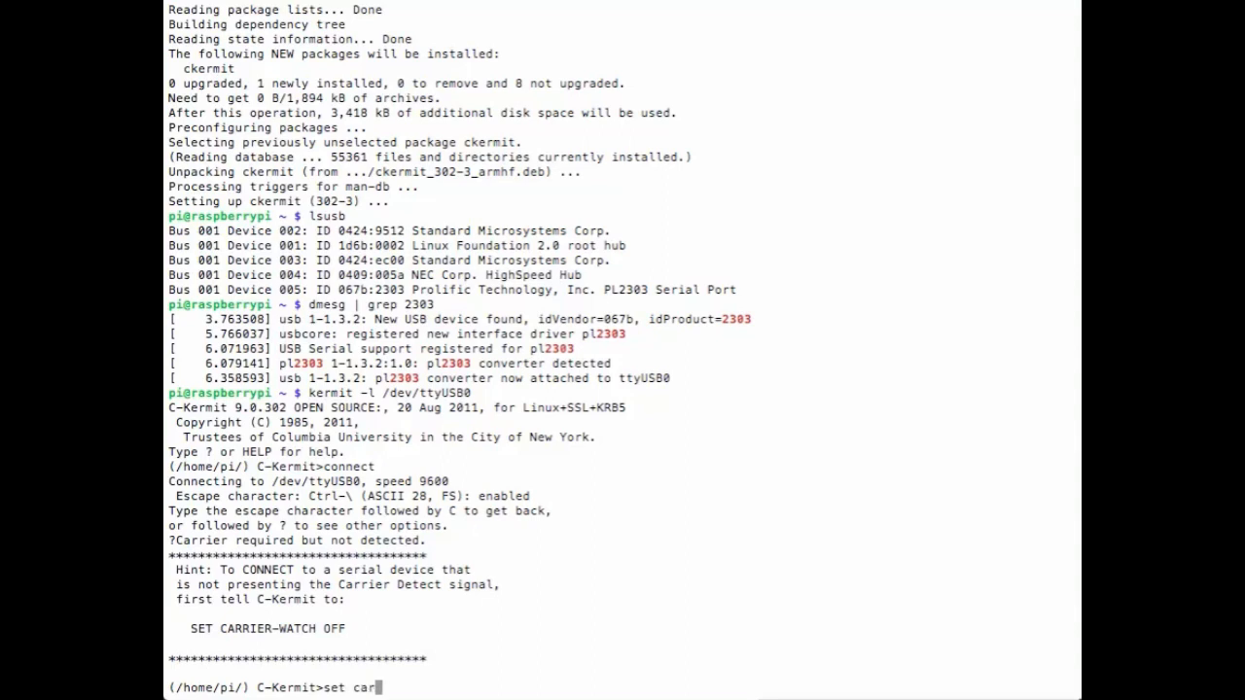
text(rier)
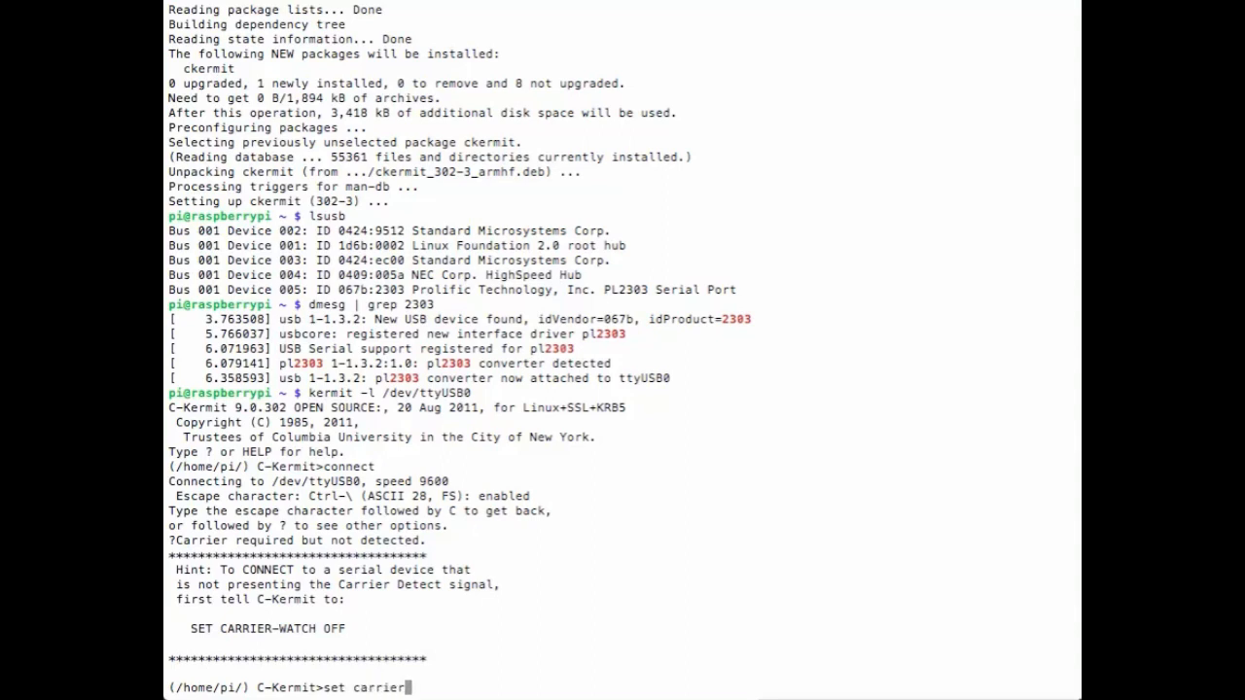
text(-watch off)
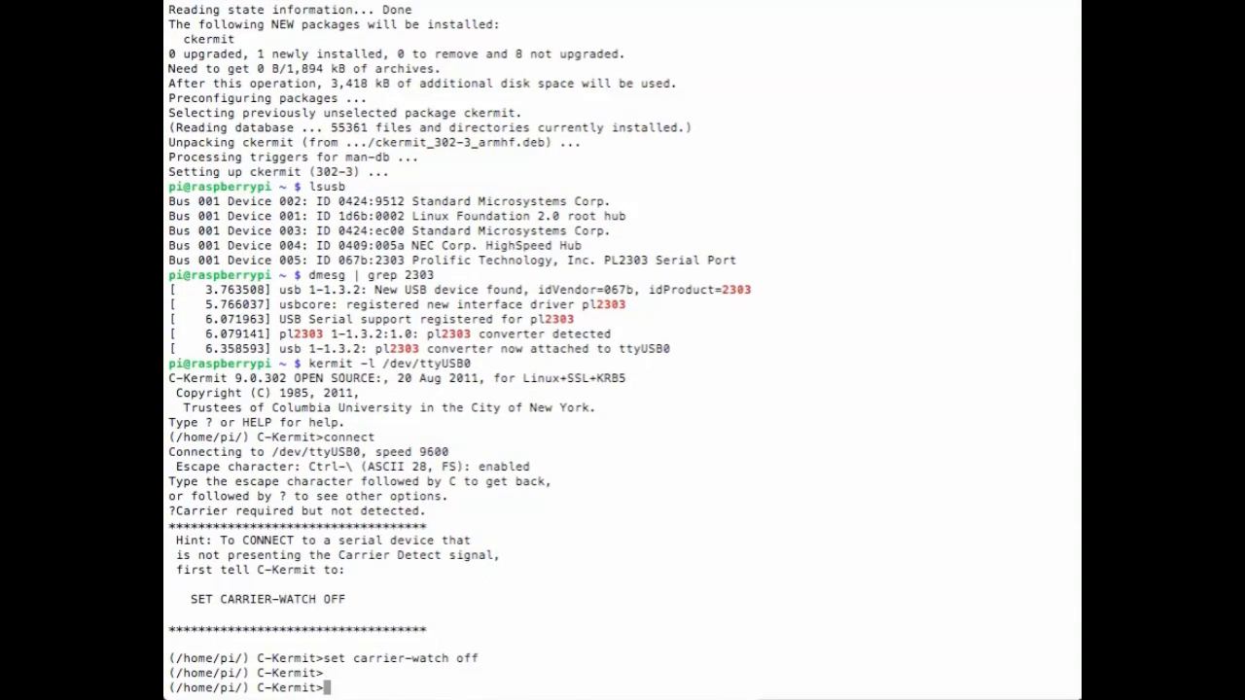
text(connect)
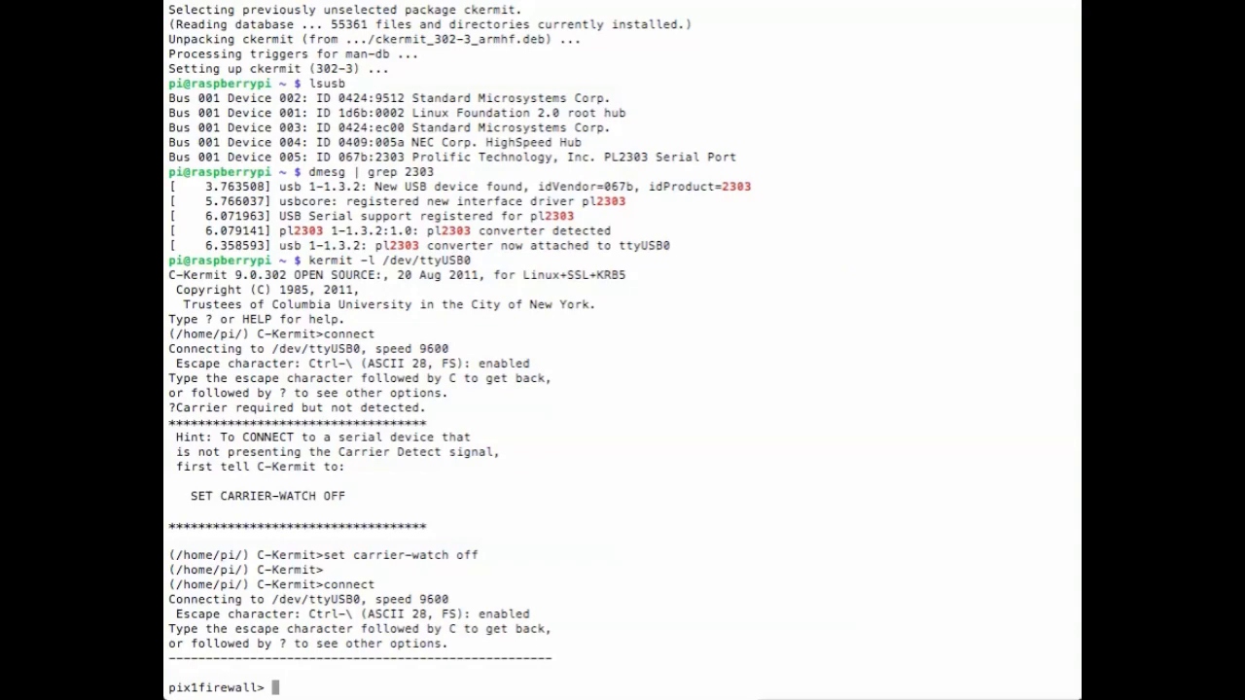
Show the pix1firewall help list with ?, then exit twice to log off
text(?)
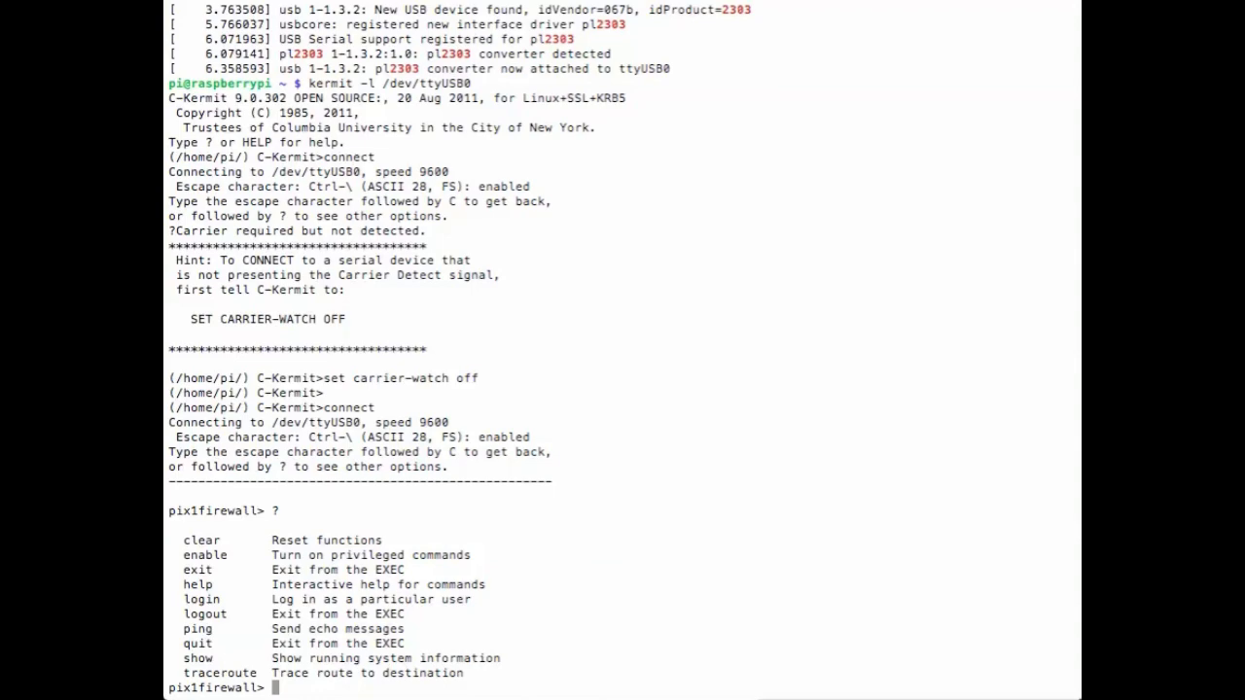
text(exit)
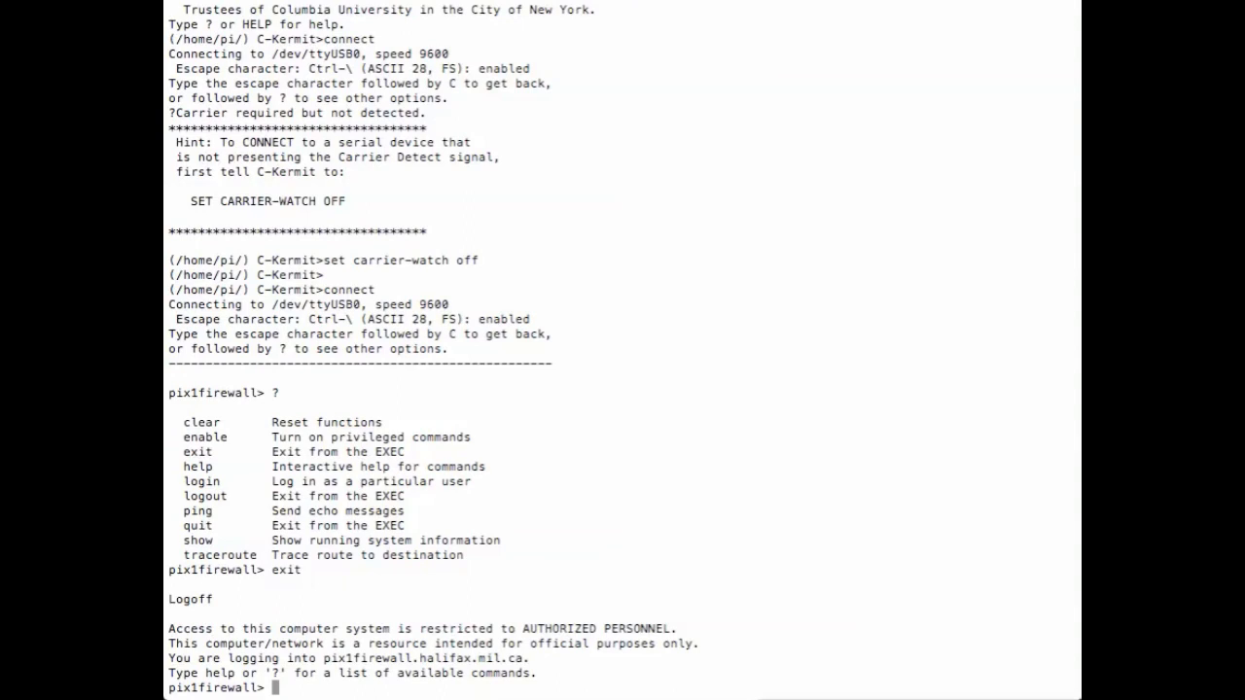
text(exit)
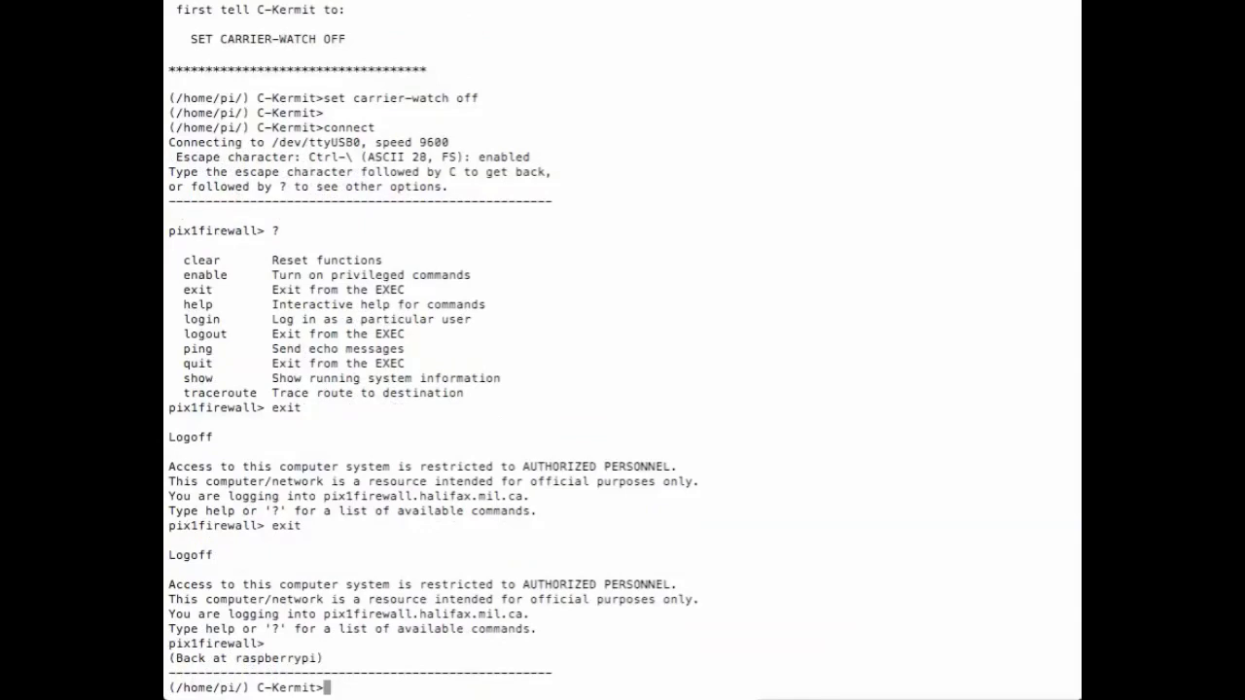
Exit C-Kermit, closing /dev/ttyUSB0 and returning to the shell prompt
text(exit)
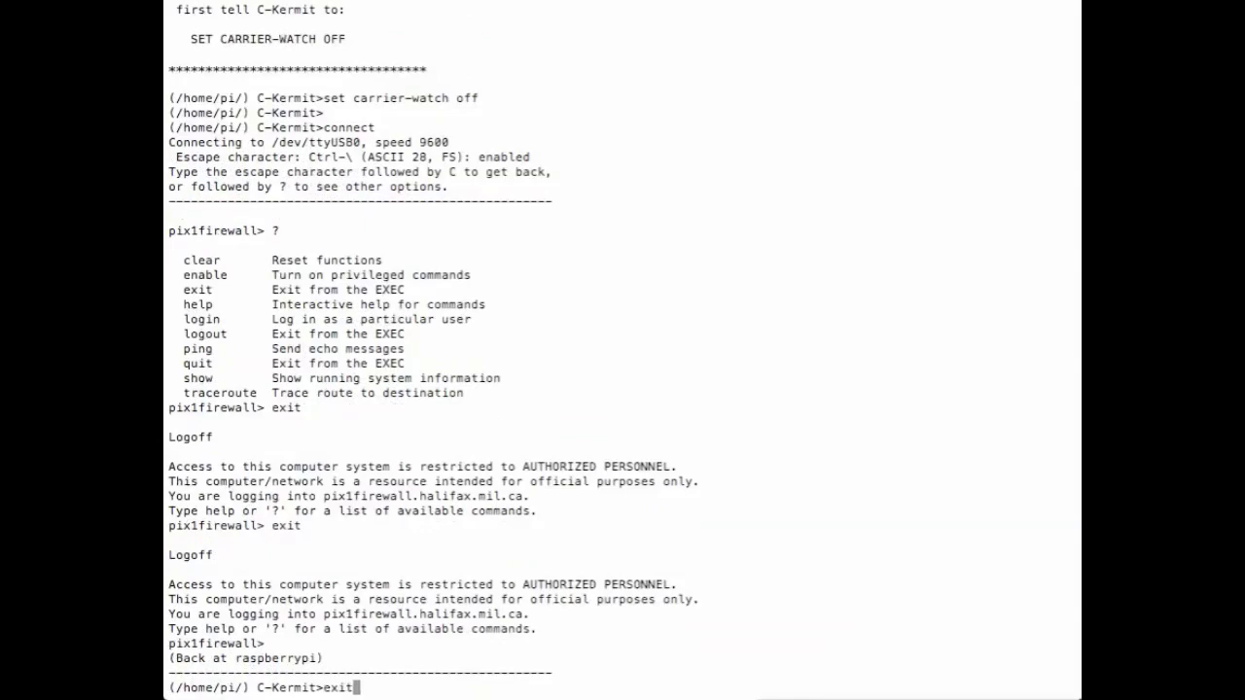
key(Return)
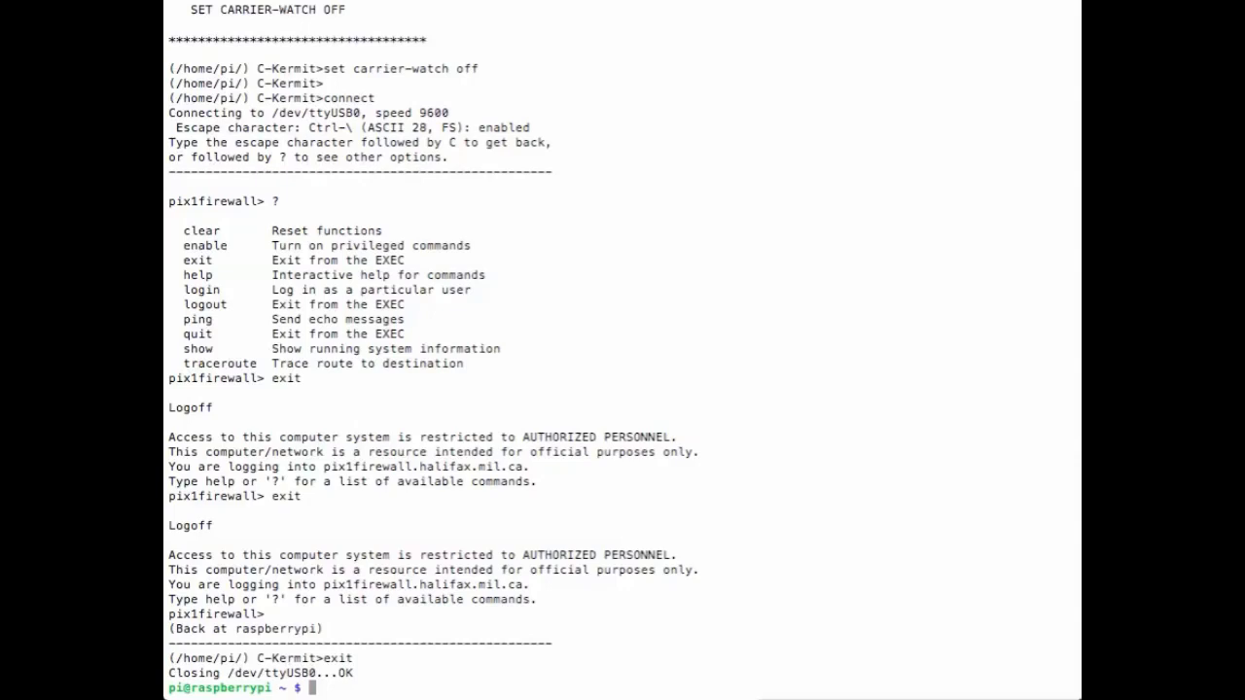
mouse_move(567, 654)
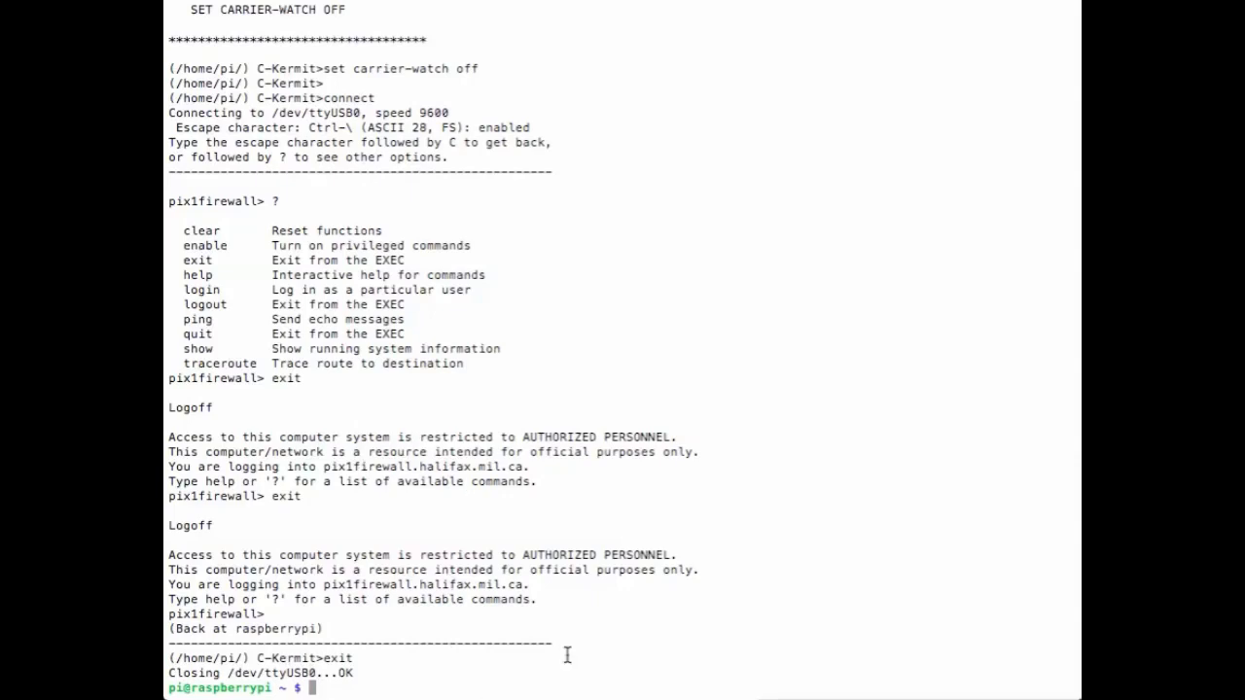